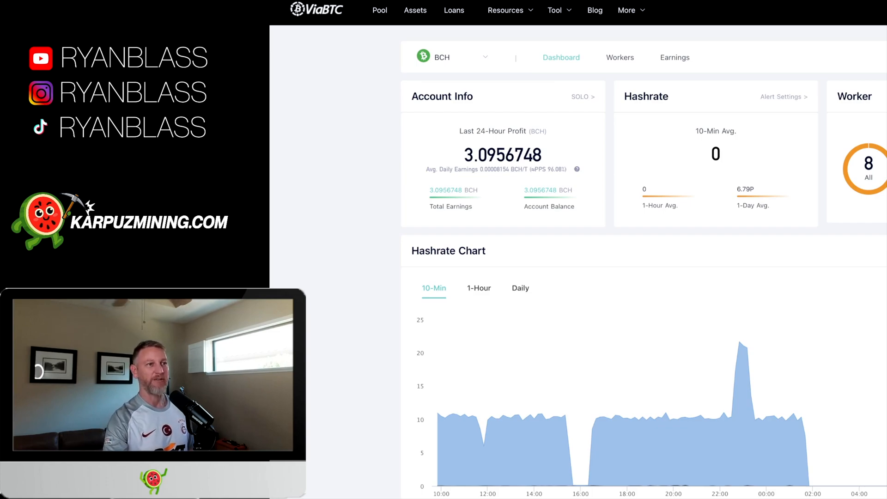
# View the BCH Earnings page listing the SOLO block at height 924019 with its 3.12694425 BCH reward
pyautogui.click(673, 58)
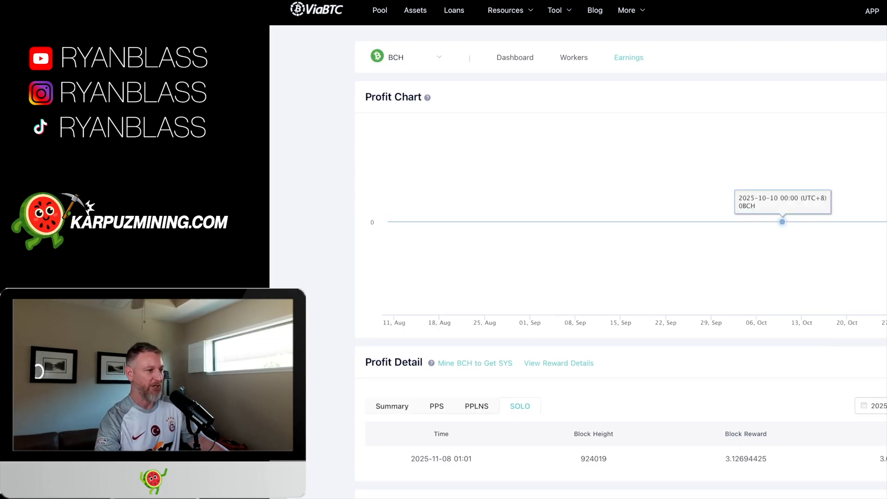
# Go back to the BCH Dashboard showing 3.0956748 BCH total earnings and 8 workers
pyautogui.scroll(-3)
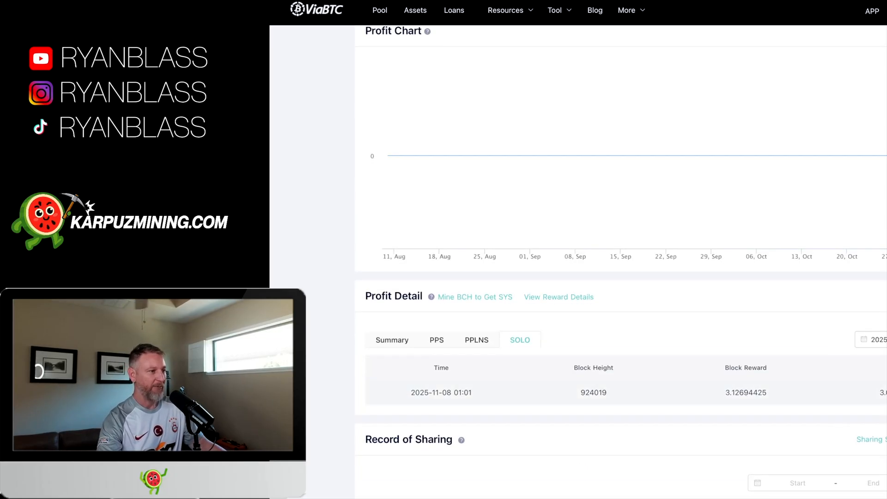
pyautogui.doubleClick(457, 392)
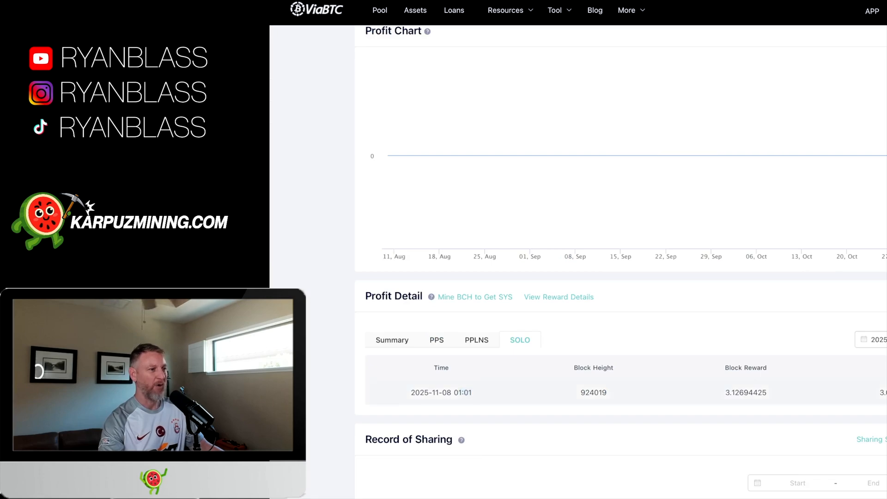
pyautogui.doubleClick(420, 393)
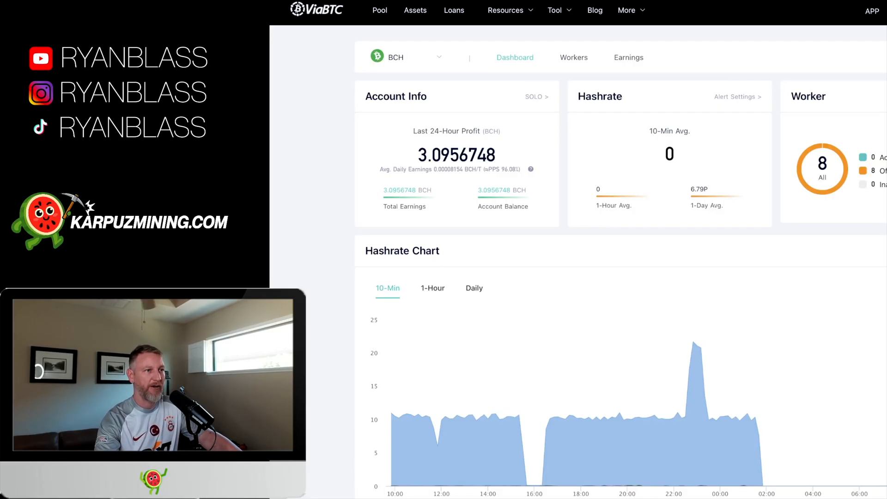
# Review the finished rental #5189719 summary: 10.42 Ph/s average, 1.18234748 LTC paid
pyautogui.scroll(-3)
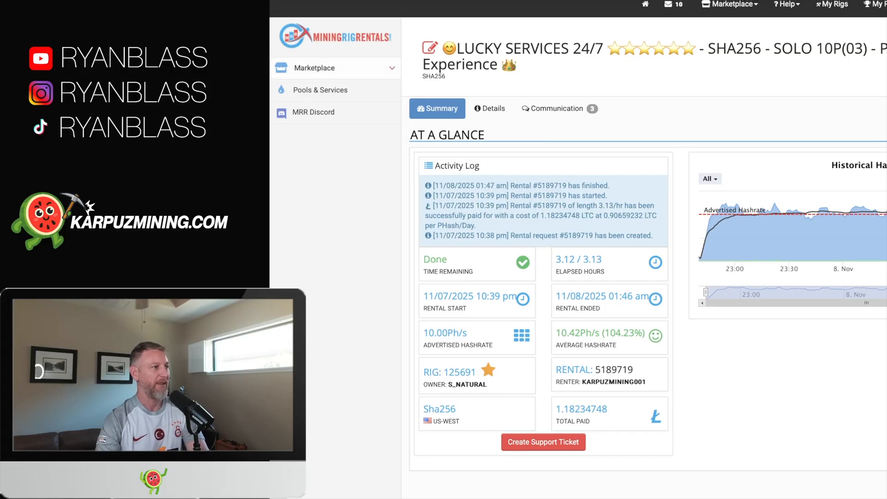
# Search the Marketplace for 'sha2' to list SHA256 rigs for rent (241 available, 44 rented)
pyautogui.write('2a')
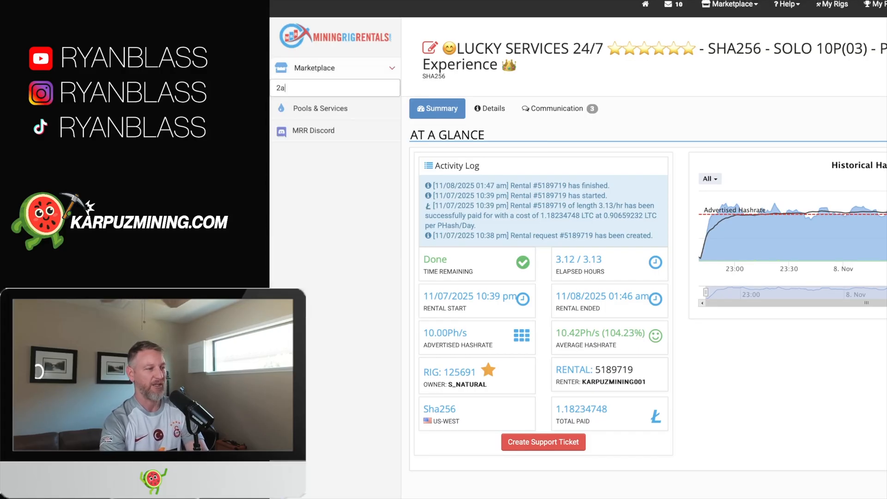
pyautogui.write('sha2')
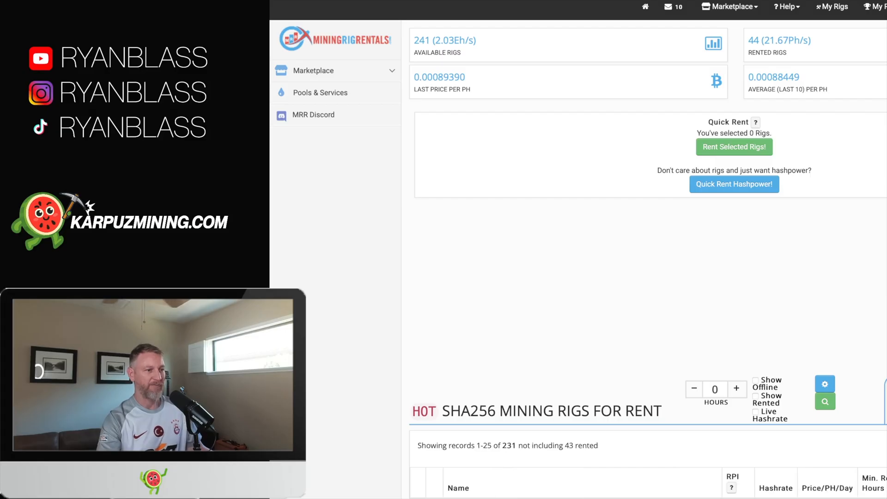
# Scroll through the SHA256 rig table sorted by hashrate, topped by the 1.00E LUCKY SERVICES solo rig
pyautogui.scroll(-3)
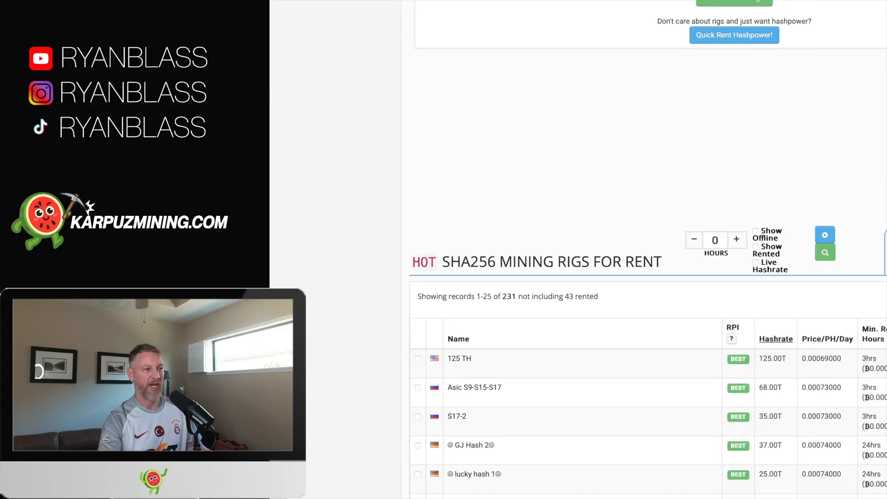
pyautogui.scroll(-3)
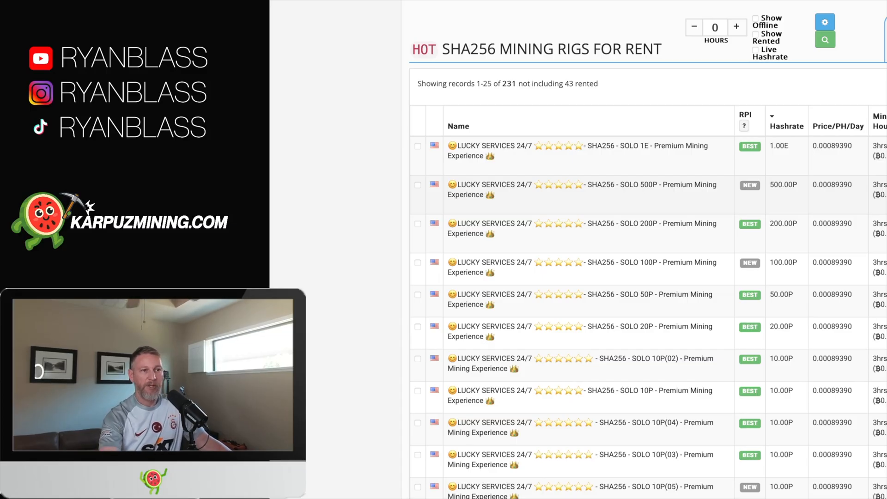
pyautogui.scroll(-3)
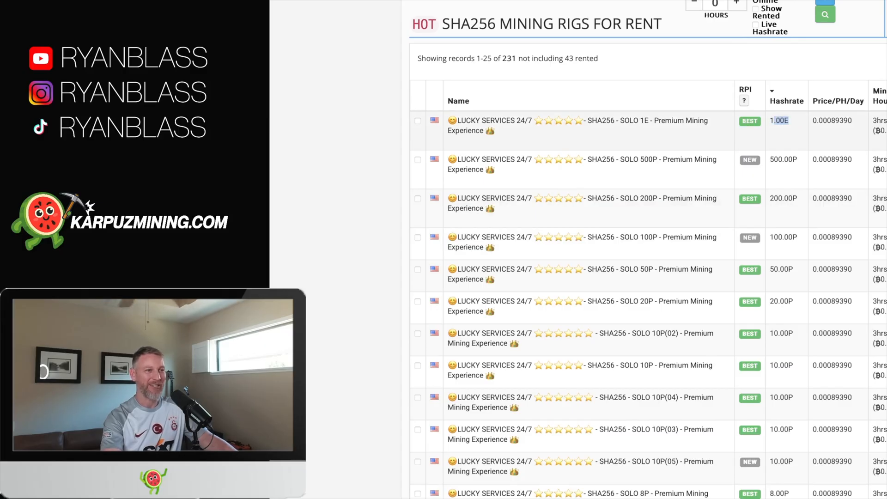
pyautogui.click(583, 125)
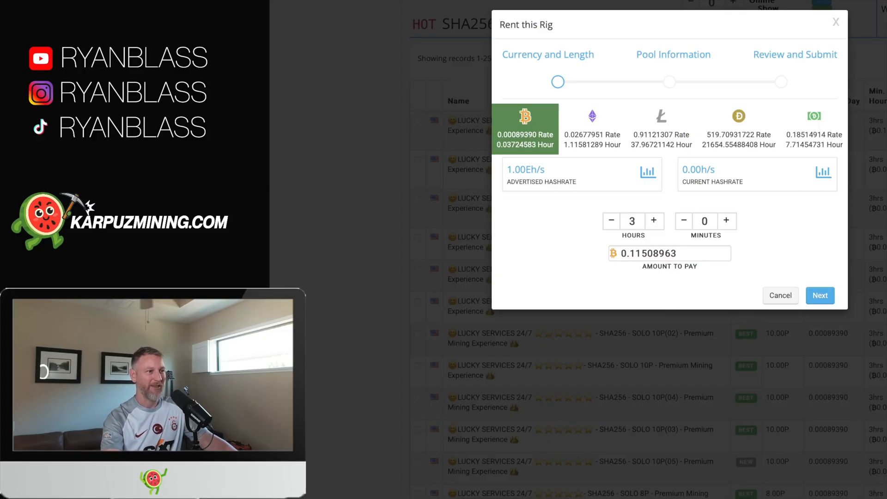
pyautogui.click(661, 128)
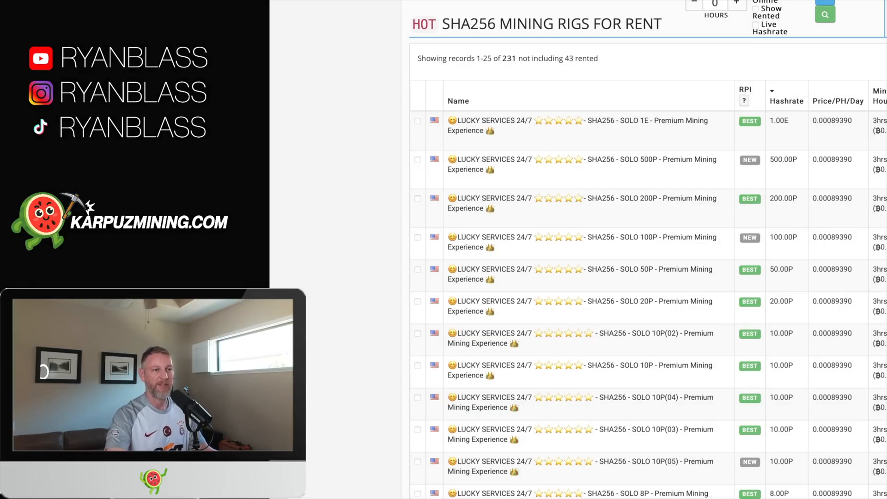
pyautogui.scroll(-3)
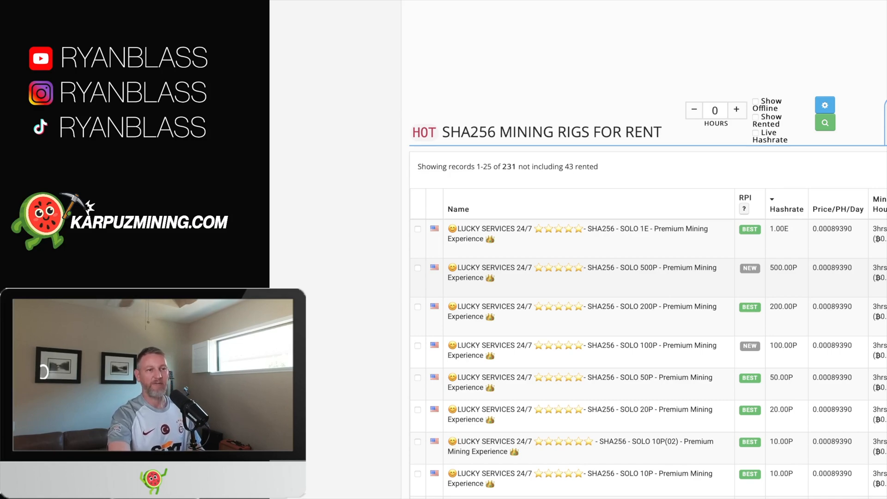
pyautogui.scroll(-3)
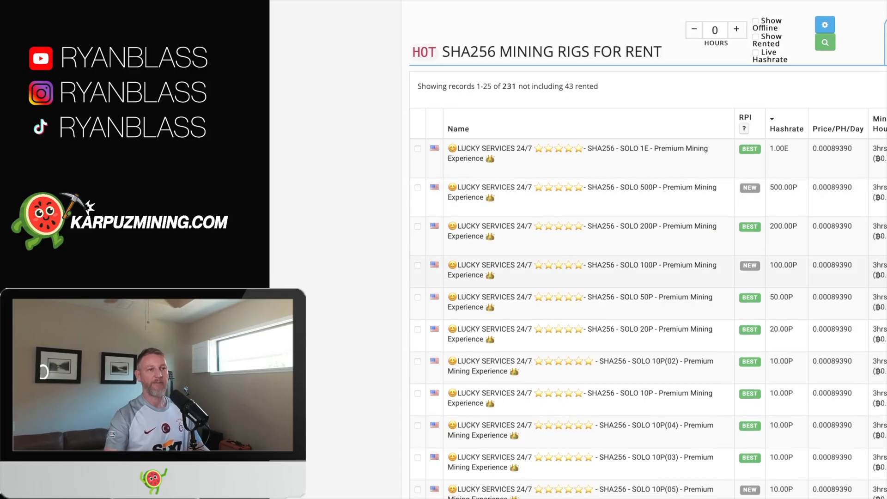